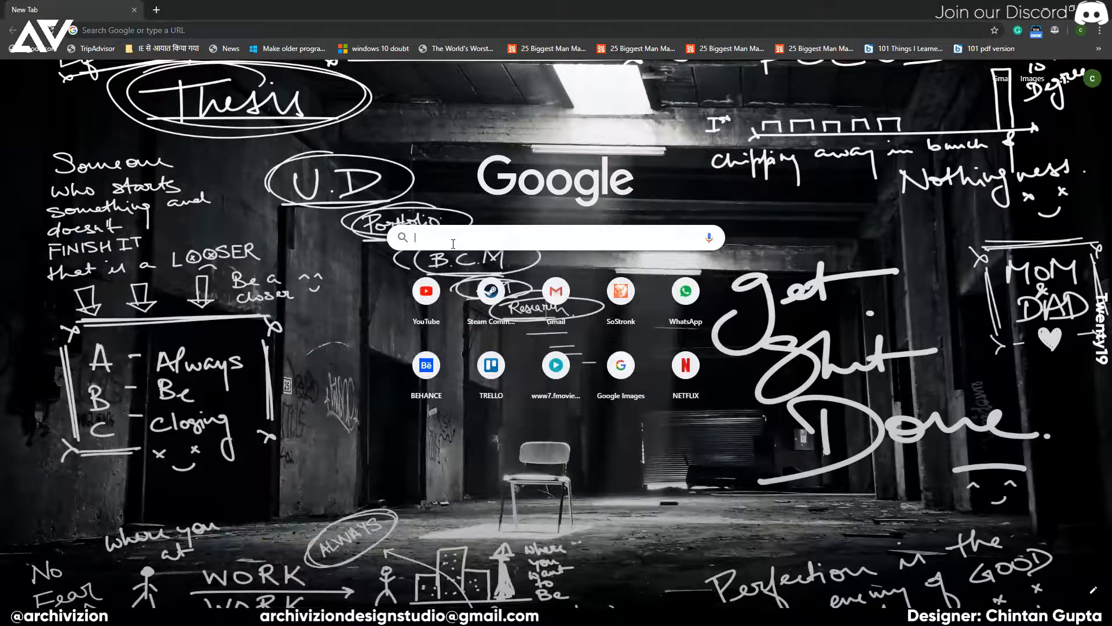
Step: Search 'google map customizer' and open the Google Map Customizer site from the results
{"action": "type", "text": "google map customizer"}
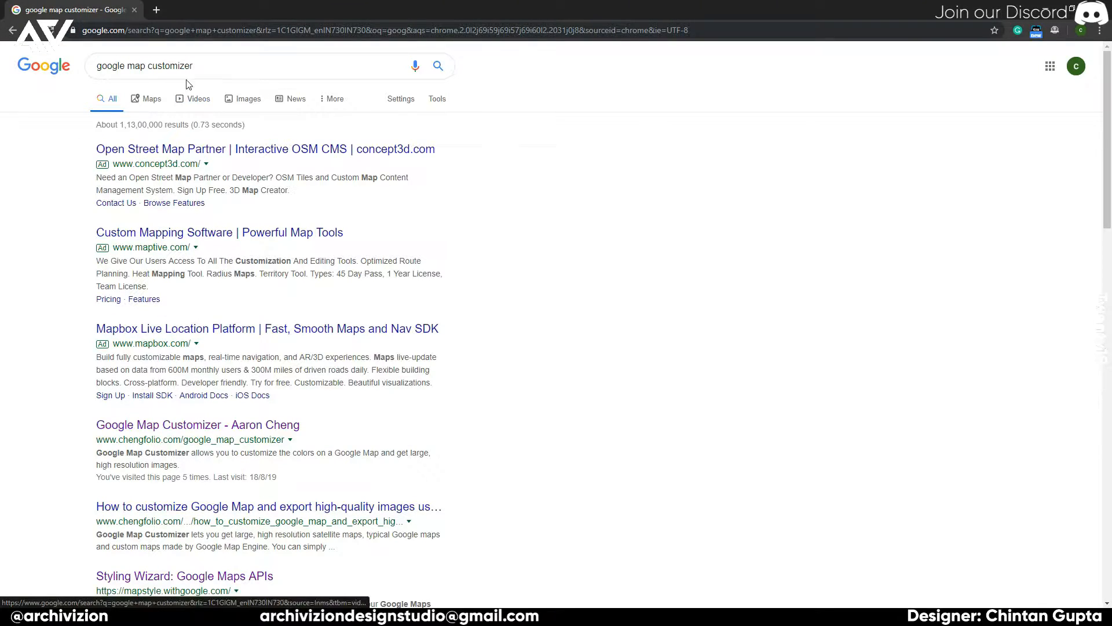
{"action": "mouse_move", "coordinate": [164, 434]}
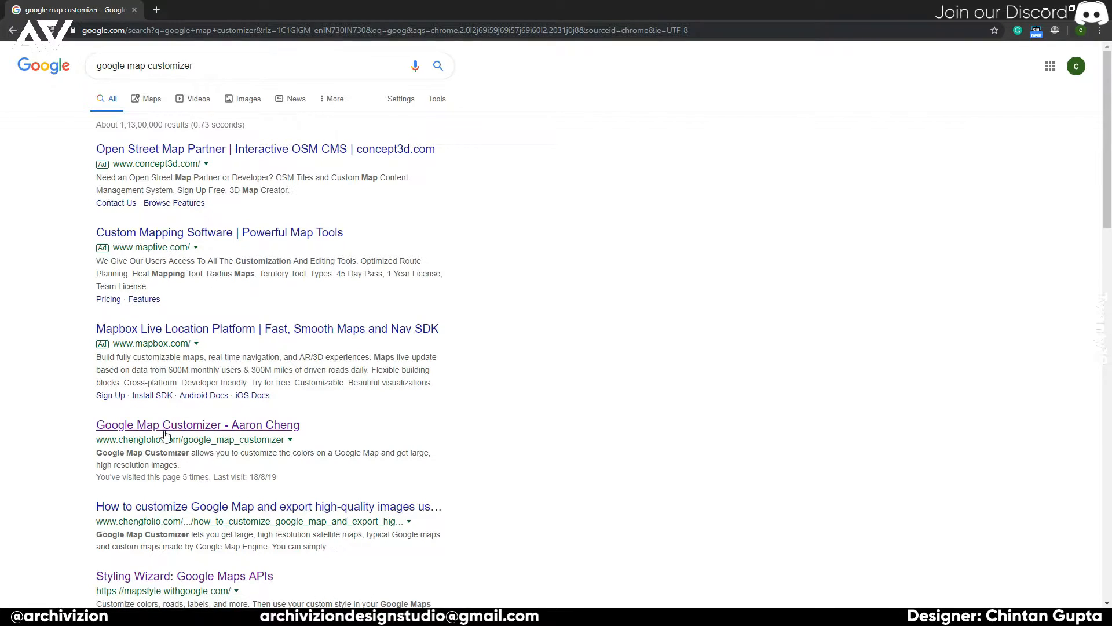
{"action": "left_click", "coordinate": [197, 424]}
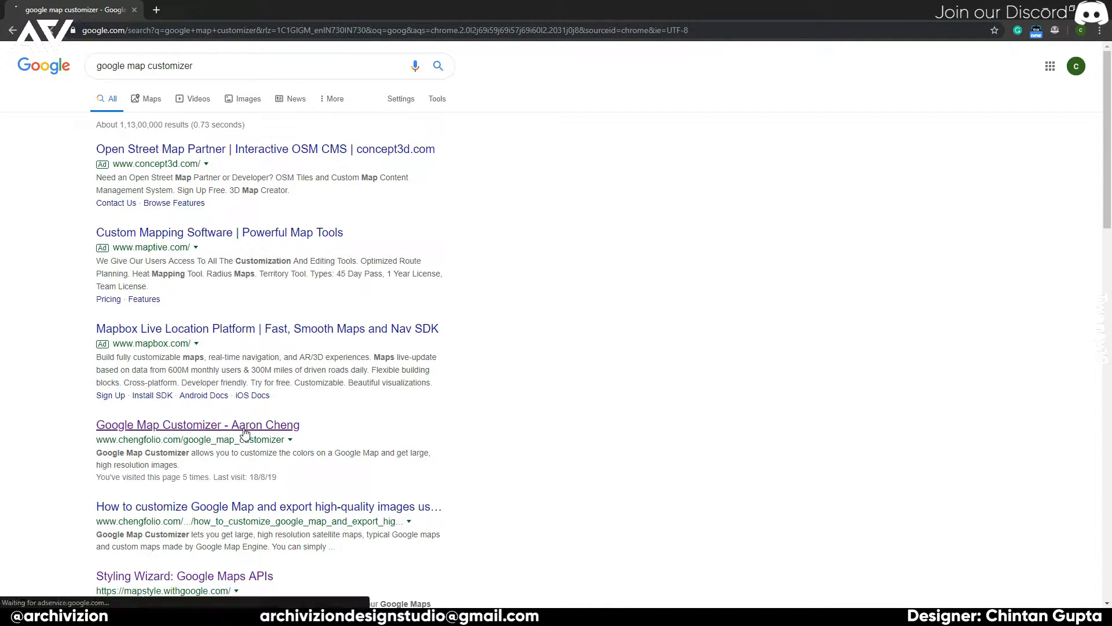
{"action": "left_click", "coordinate": [197, 424]}
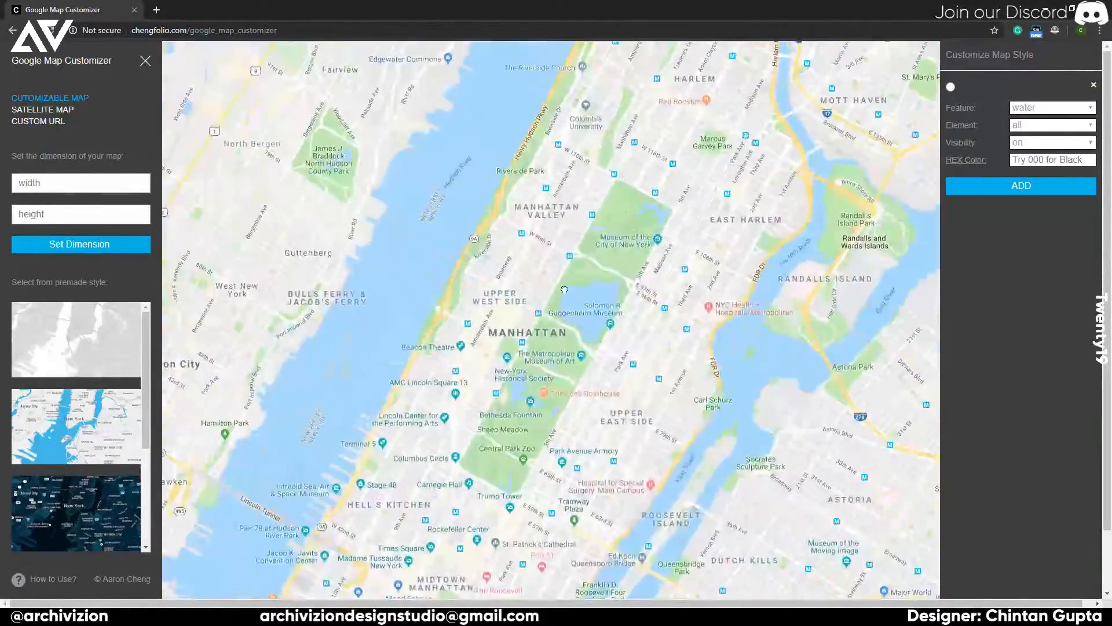
Step: Apply the dark navy premade style with white labels to the New York map
{"action": "left_click", "coordinate": [78, 512]}
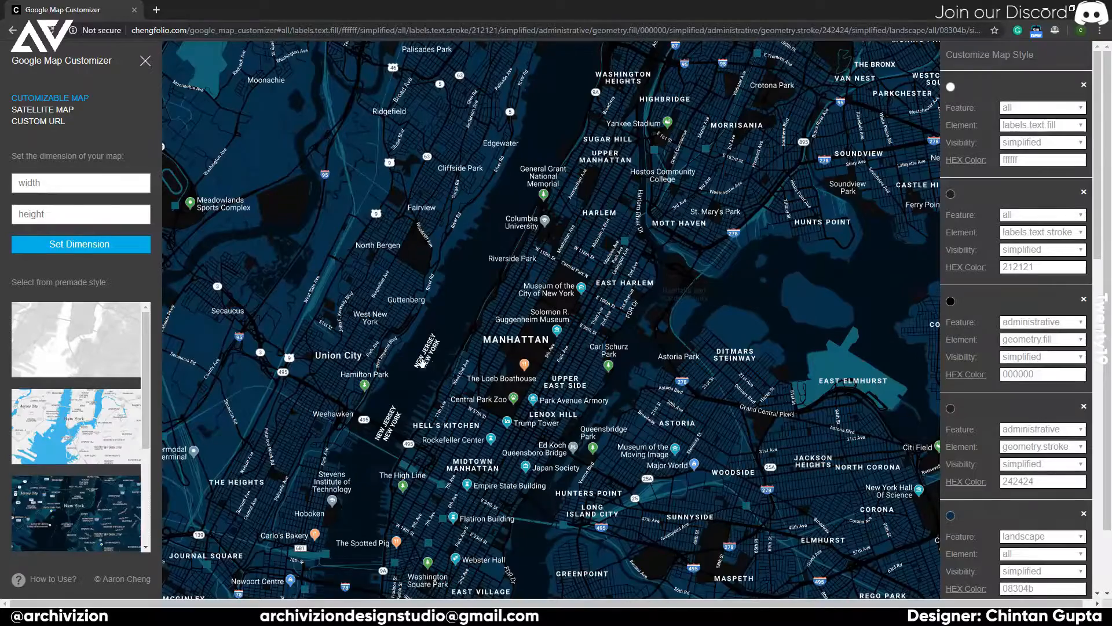
{"action": "left_click", "coordinate": [144, 61]}
{"action": "type", "text": "lo"}
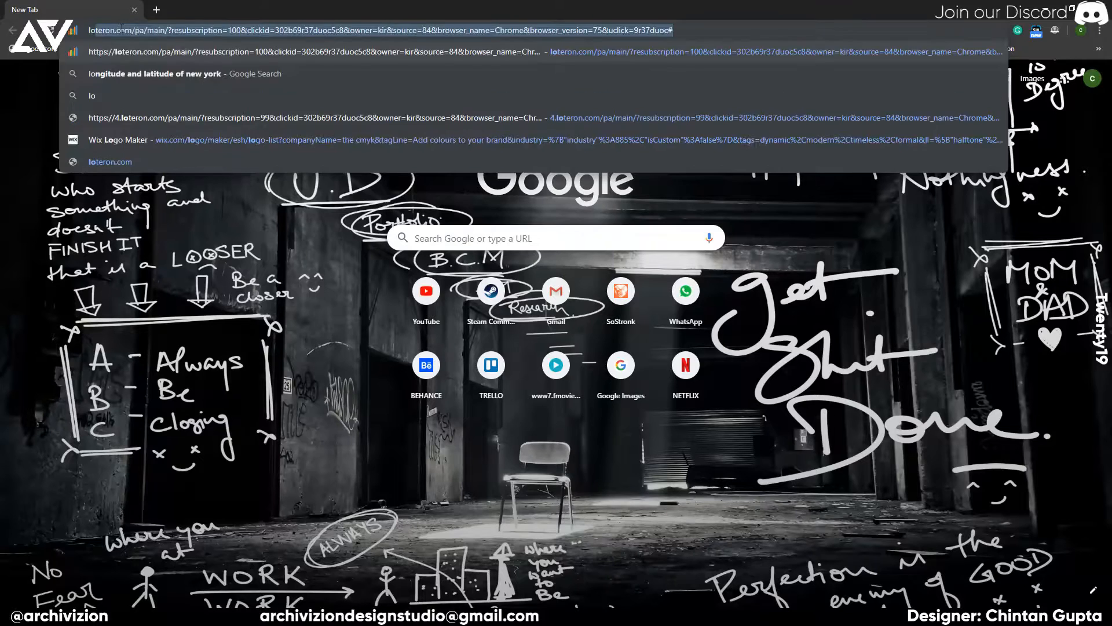
Step: Look up New York's latitude and longitude, then search 'andrew marsh sun path' in a new tab
{"action": "left_click", "coordinate": [152, 74]}
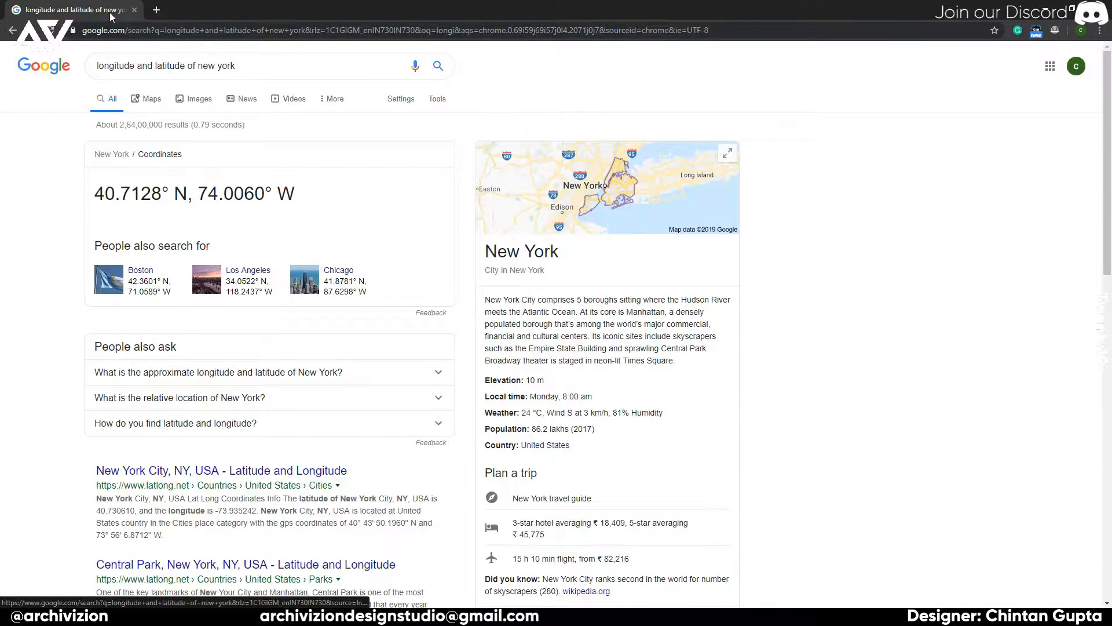
{"action": "left_click", "coordinate": [154, 10]}
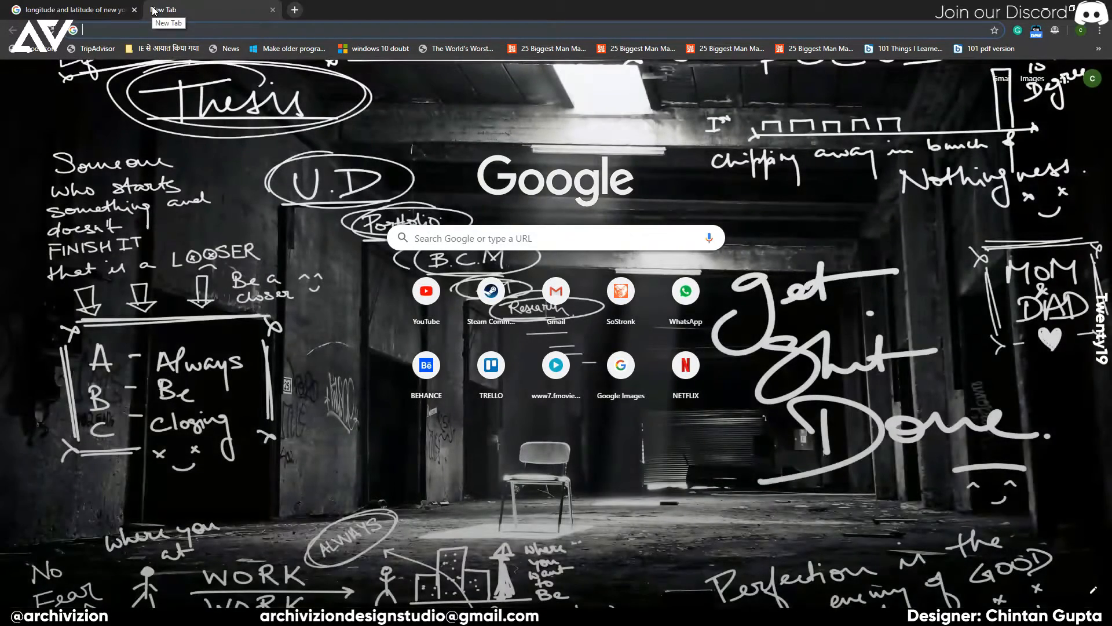
{"action": "type", "text": "amndrew"}
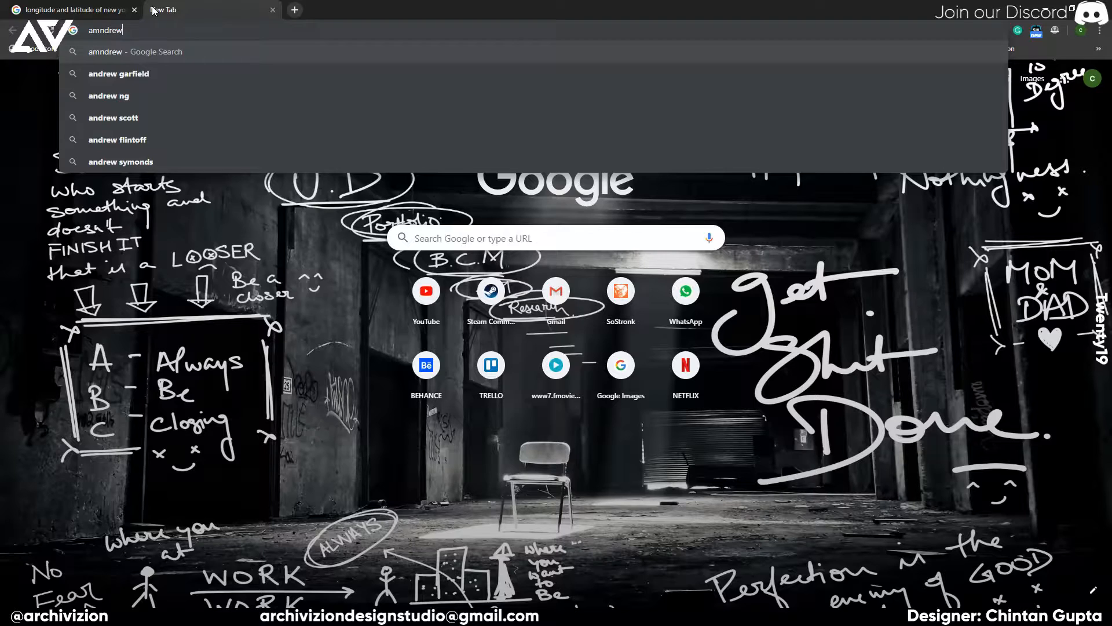
{"action": "type", "text": "mars"}
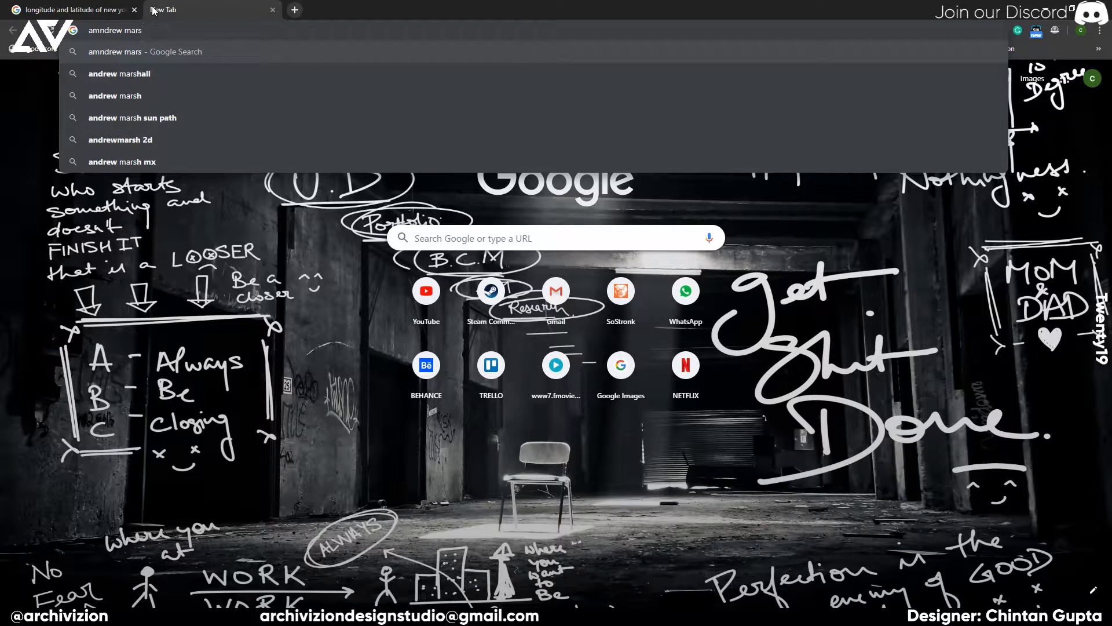
{"action": "left_click", "coordinate": [132, 118]}
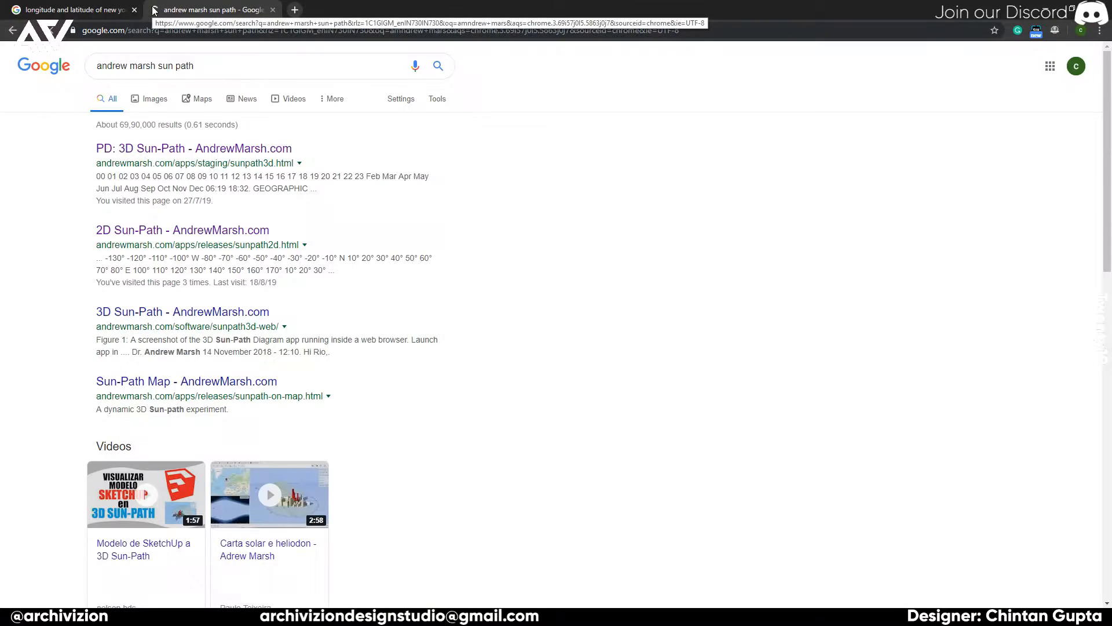
{"action": "mouse_move", "coordinate": [184, 299]}
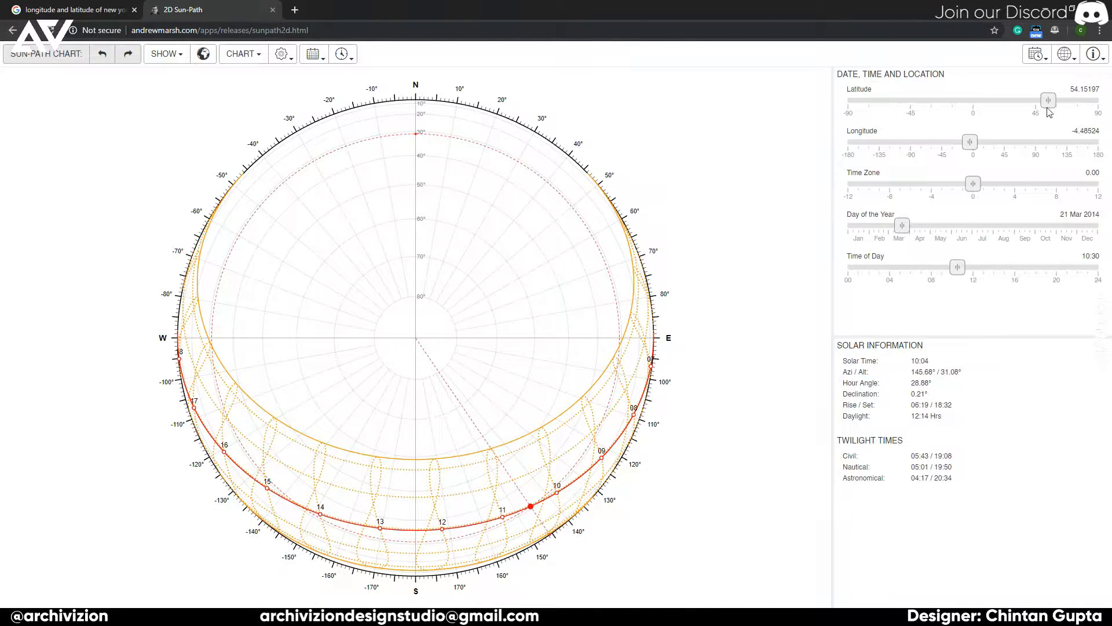
Step: Set the sun-path chart location to latitude 41 and longitude 74 for New York
{"action": "left_click_drag", "start_coordinate": [1048, 100], "coordinate": [1042, 100]}
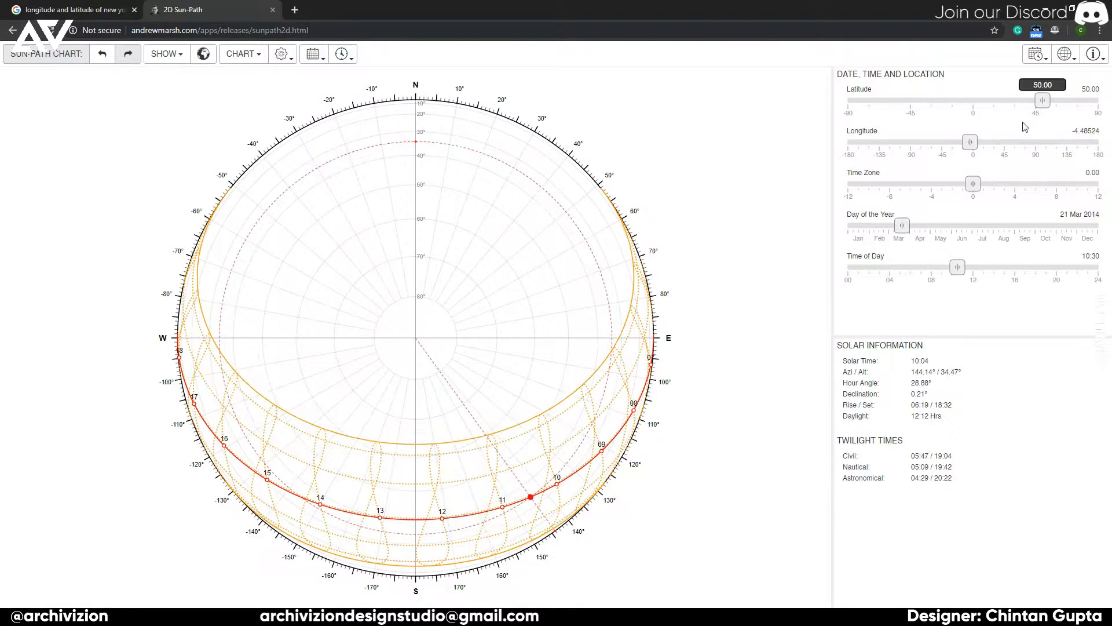
{"action": "left_click_drag", "start_coordinate": [1041, 99], "coordinate": [1051, 99]}
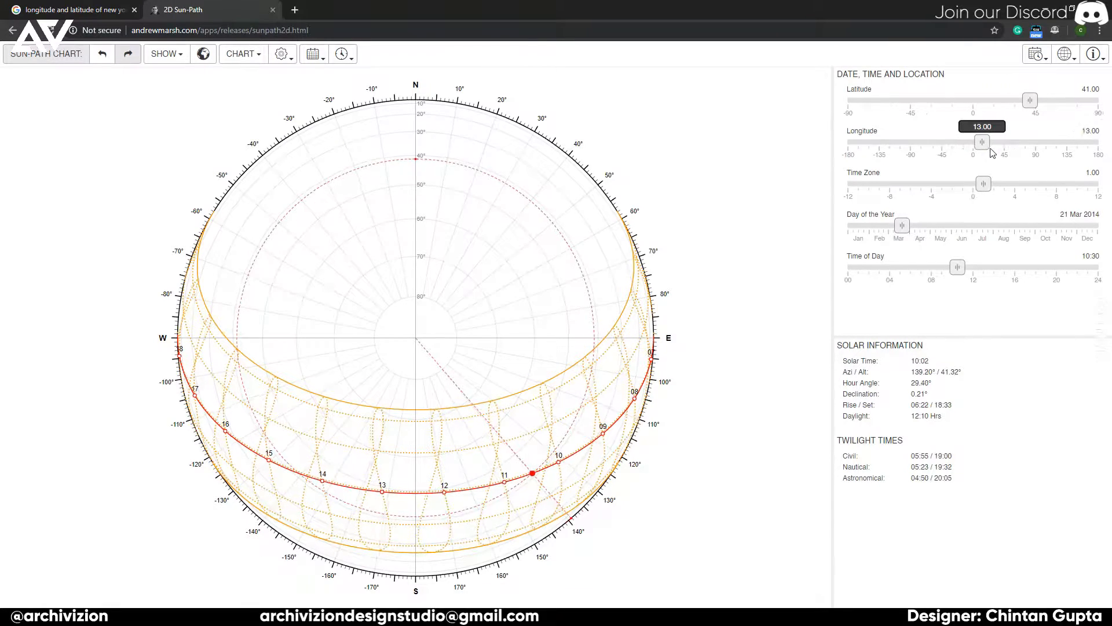
{"action": "left_click_drag", "start_coordinate": [982, 141], "coordinate": [1025, 142]}
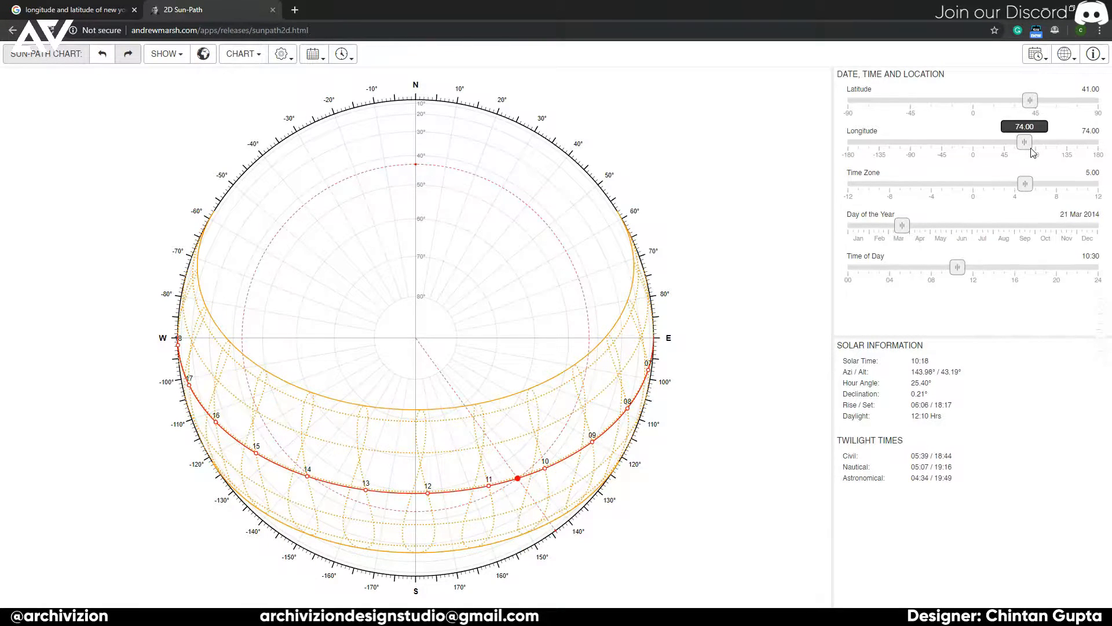
{"action": "mouse_move", "coordinate": [549, 290]}
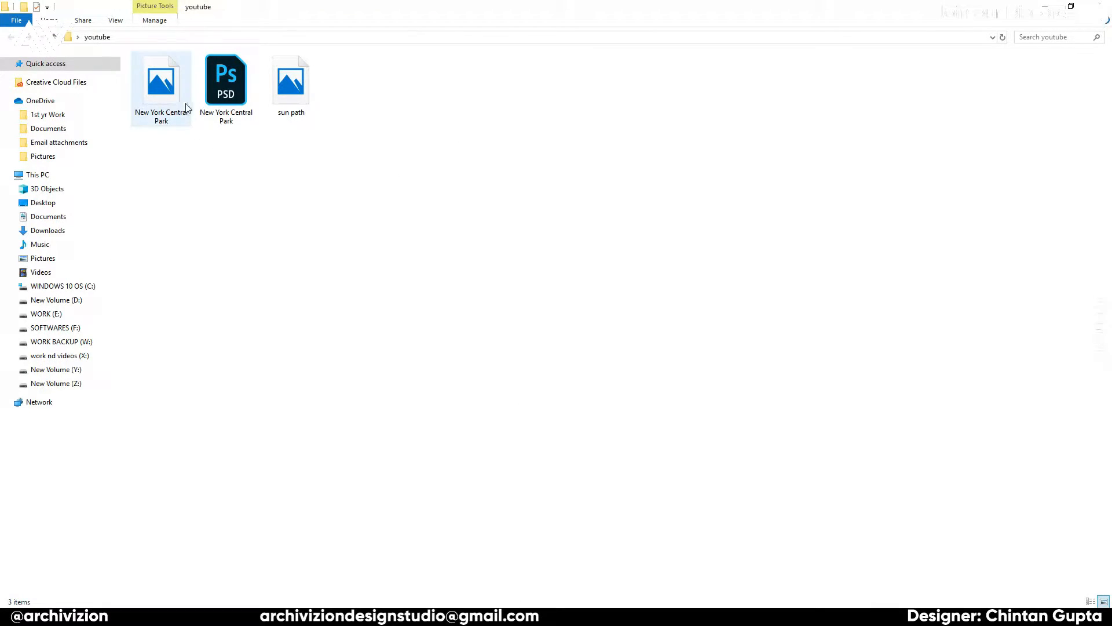
Step: Drag the New York Central Park map image from the youtube folder into Photoshop
{"action": "left_click_drag", "start_coordinate": [162, 78], "coordinate": [167, 324]}
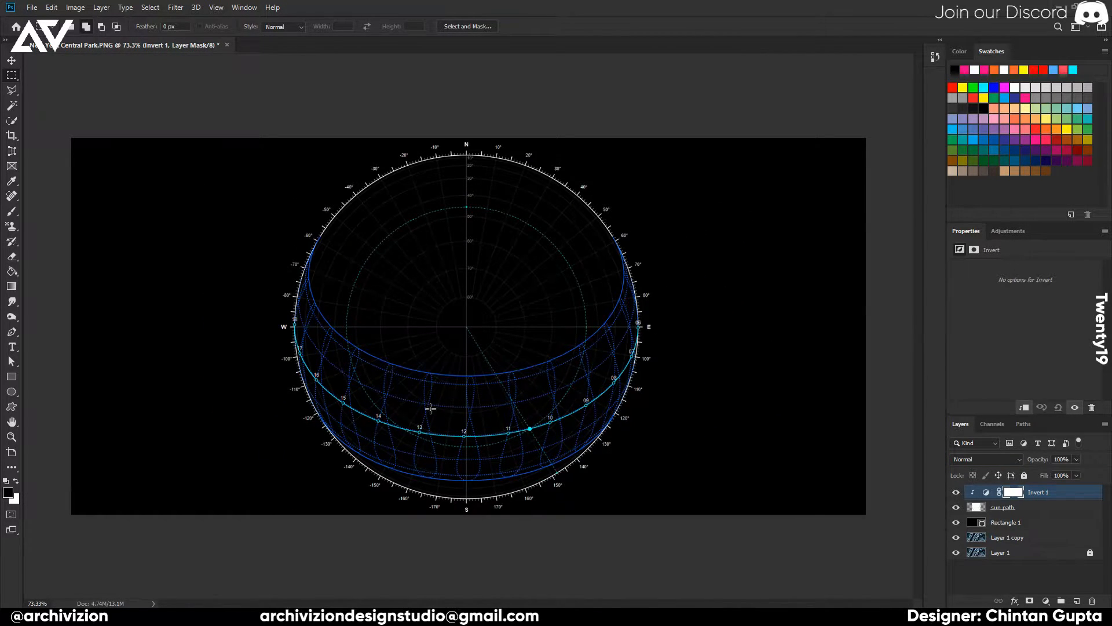
Step: Add an Invert adjustment to the sun-path layer so it shows as blue lines over the dark map
{"action": "left_click", "coordinate": [1006, 522]}
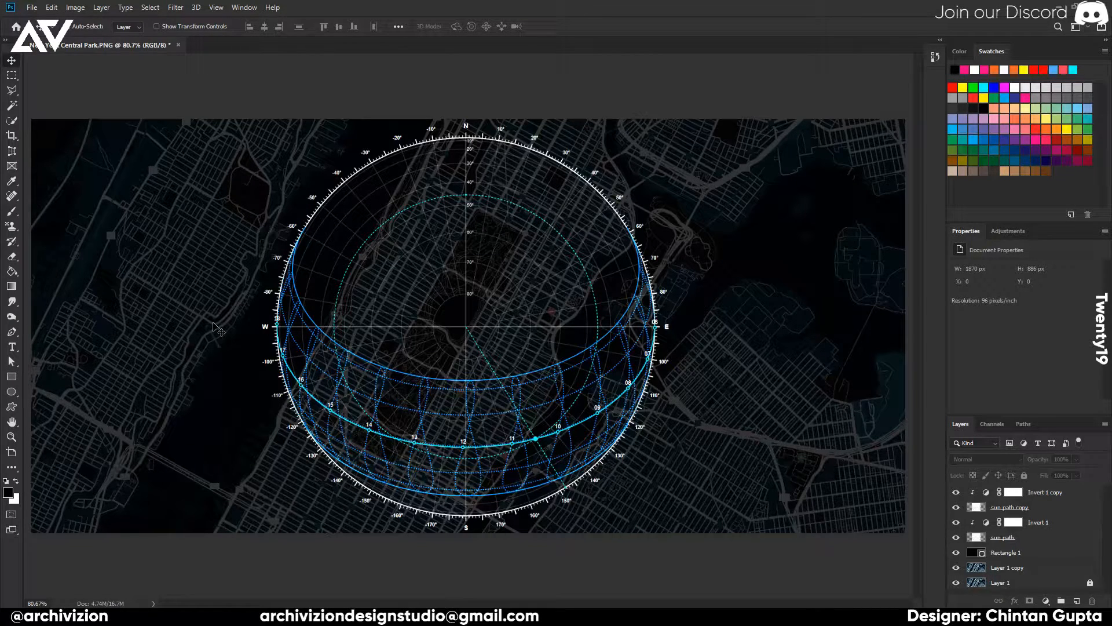
{"action": "left_click", "coordinate": [166, 26]}
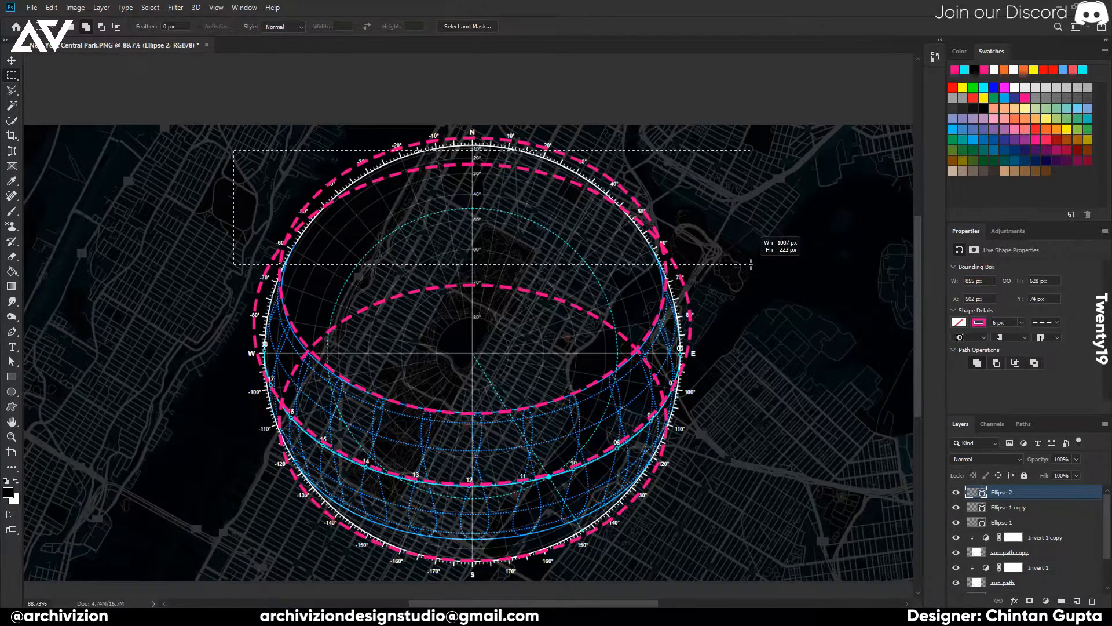
Step: Mask the two pink dashed ellipses, hiding the marquee-selected portions of each
{"action": "left_click", "coordinate": [1001, 521]}
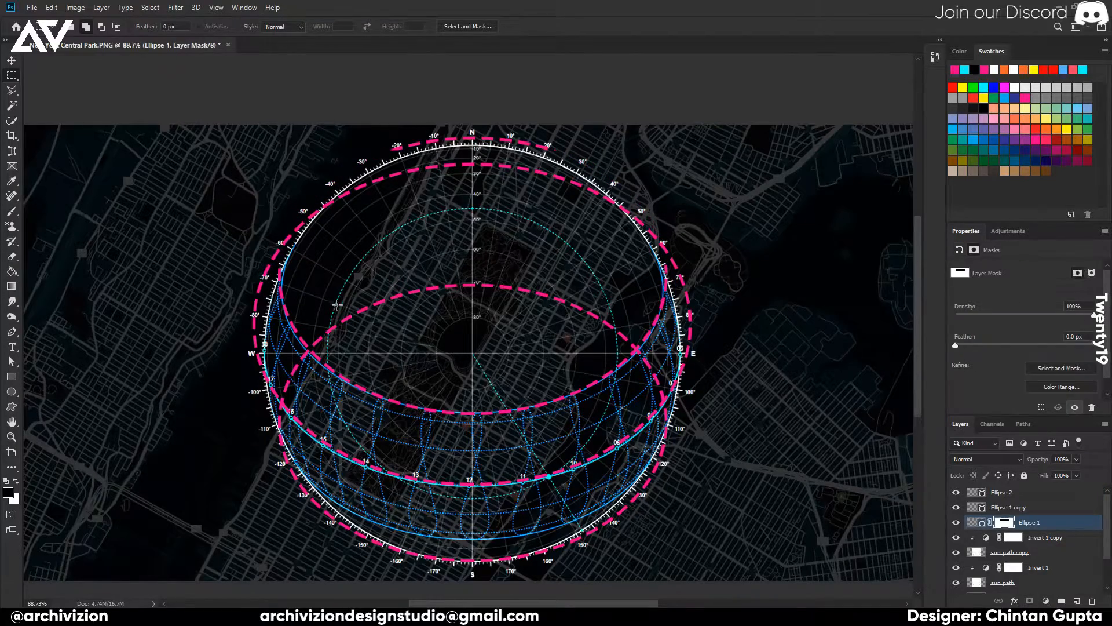
{"action": "left_click_drag", "start_coordinate": [211, 215], "coordinate": [776, 361]}
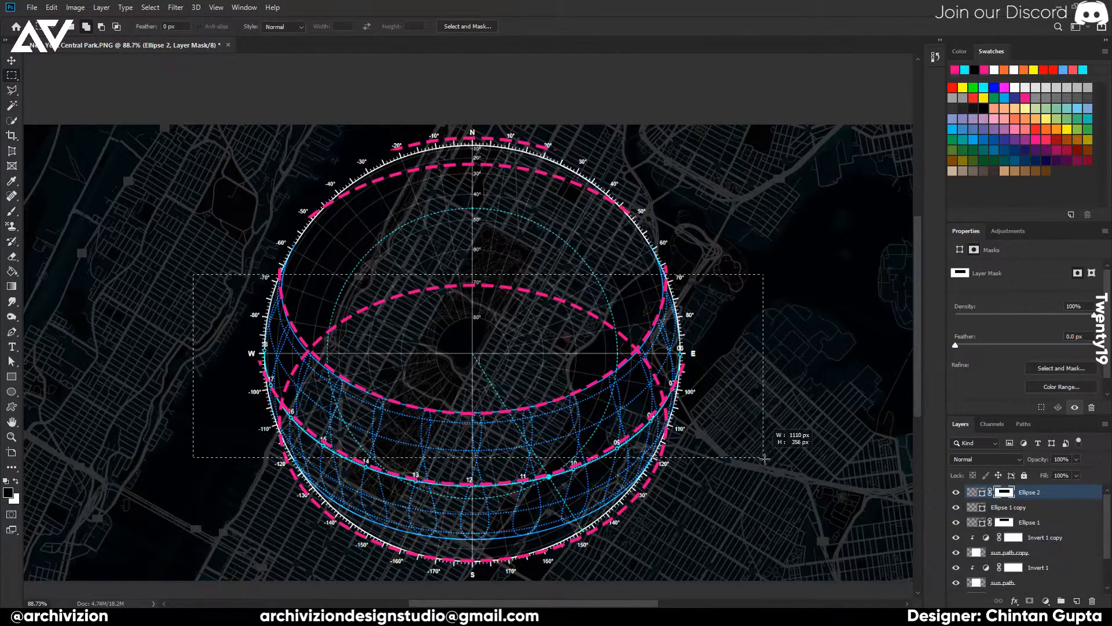
{"action": "left_click", "coordinate": [1008, 508]}
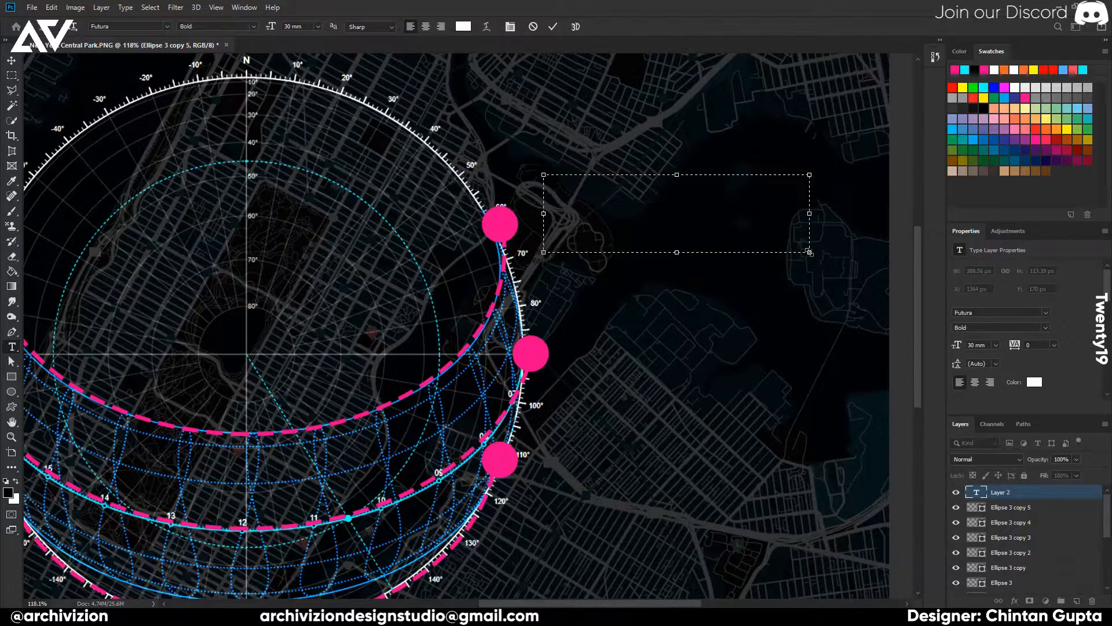
Step: Label the markers June, then duplicate the label to the middle marker and retype it as Mar/Sep
{"action": "type", "text": "June"}
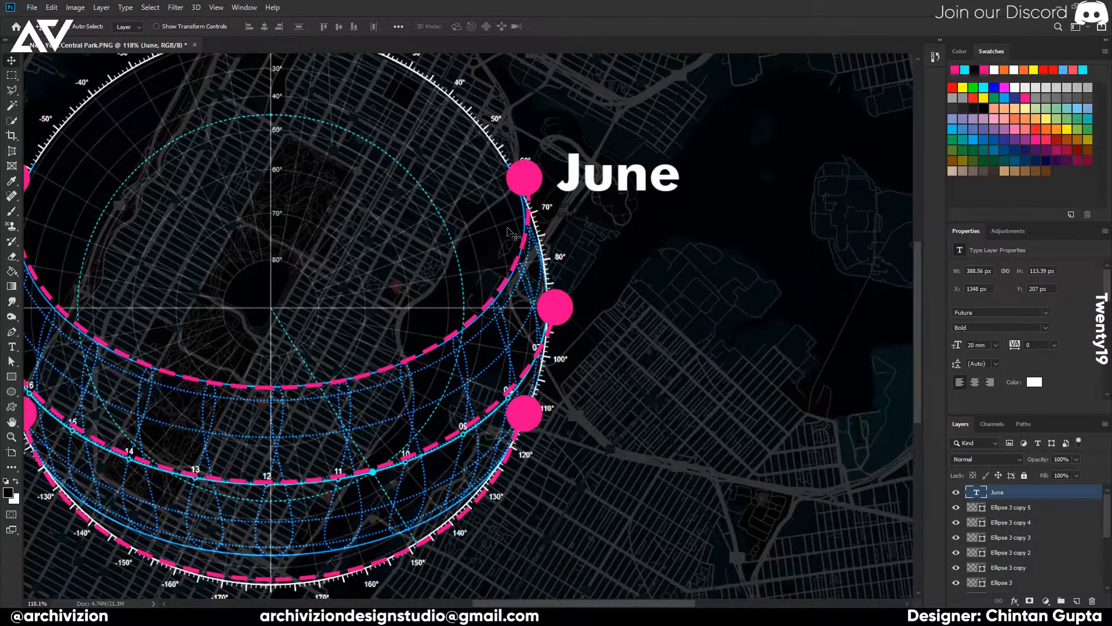
{"action": "left_click_drag", "start_coordinate": [617, 174], "coordinate": [656, 302]}
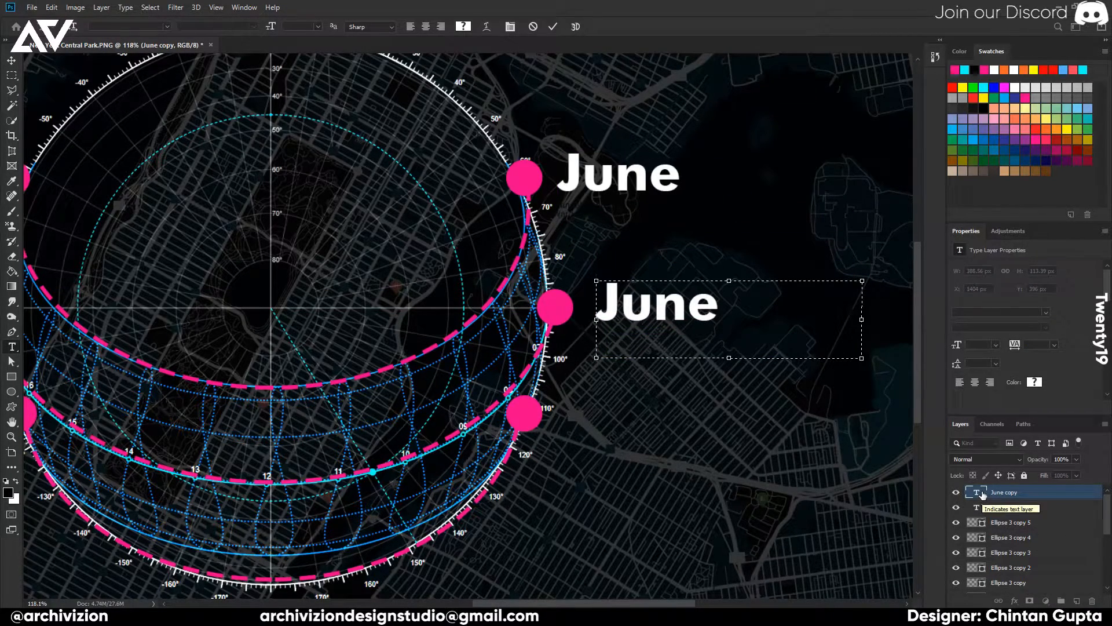
{"action": "type", "text": "Mar"}
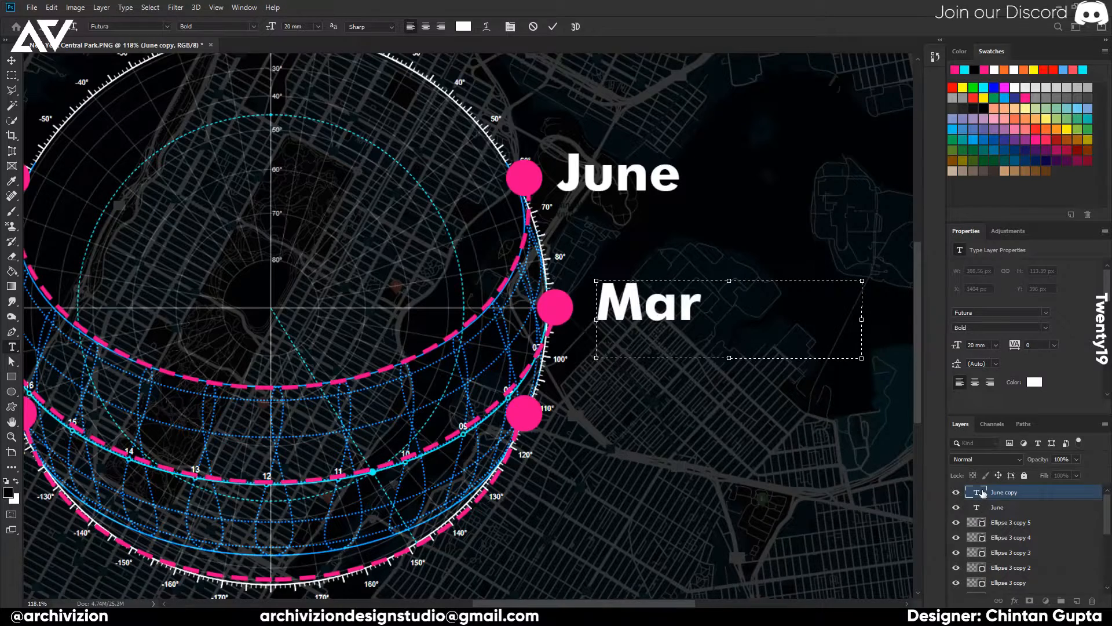
{"action": "type", "text": "/Sep"}
{"action": "type", "text": "Dec"}
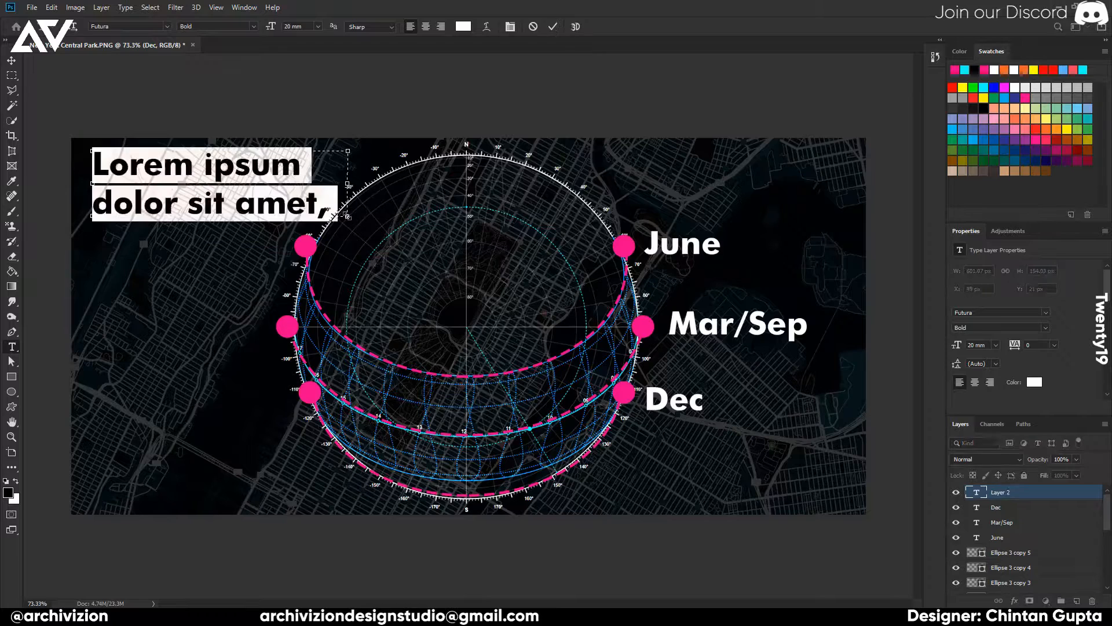
Step: Add a 30 mm New York title, a Sun Path subtitle, and stretch a pink banner behind the title
{"action": "type", "text": "New York"}
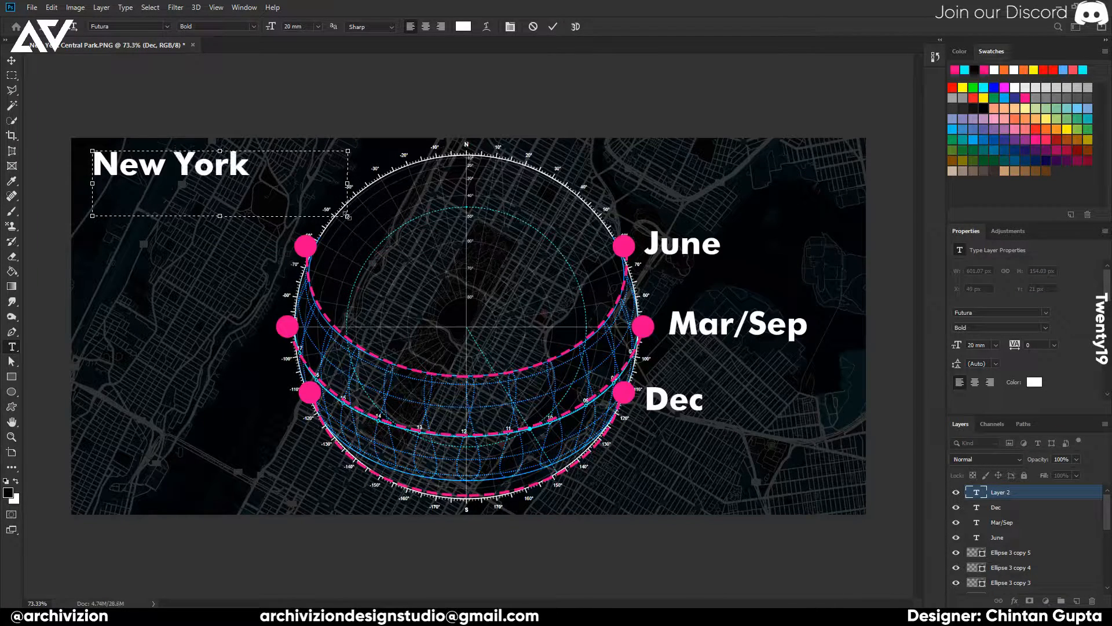
{"action": "type", "text": "30 mm"}
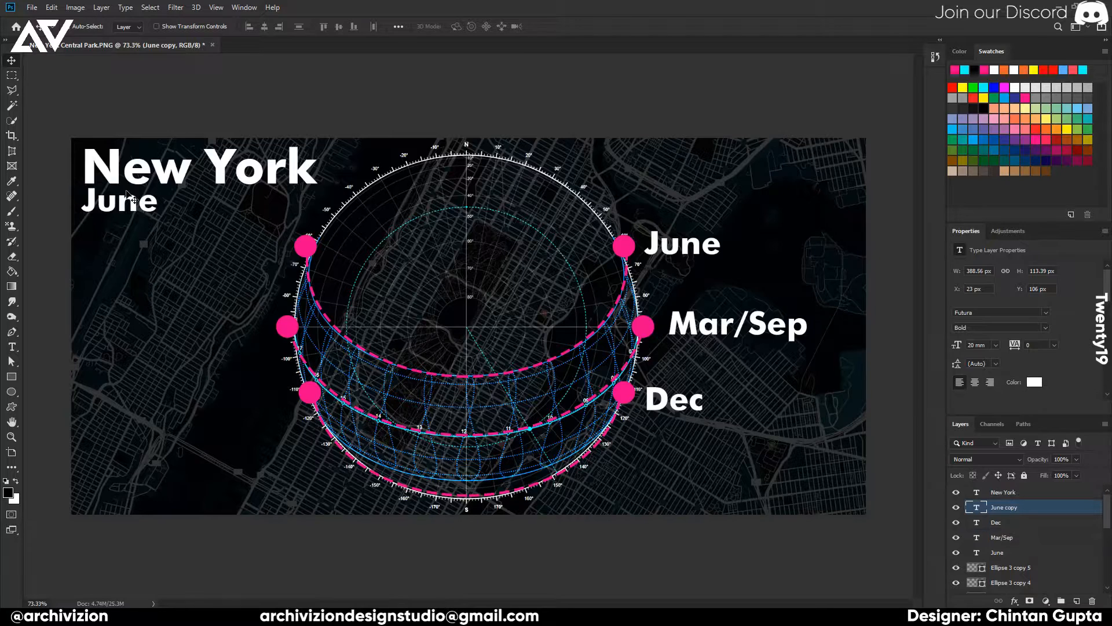
{"action": "double_click", "coordinate": [118, 202]}
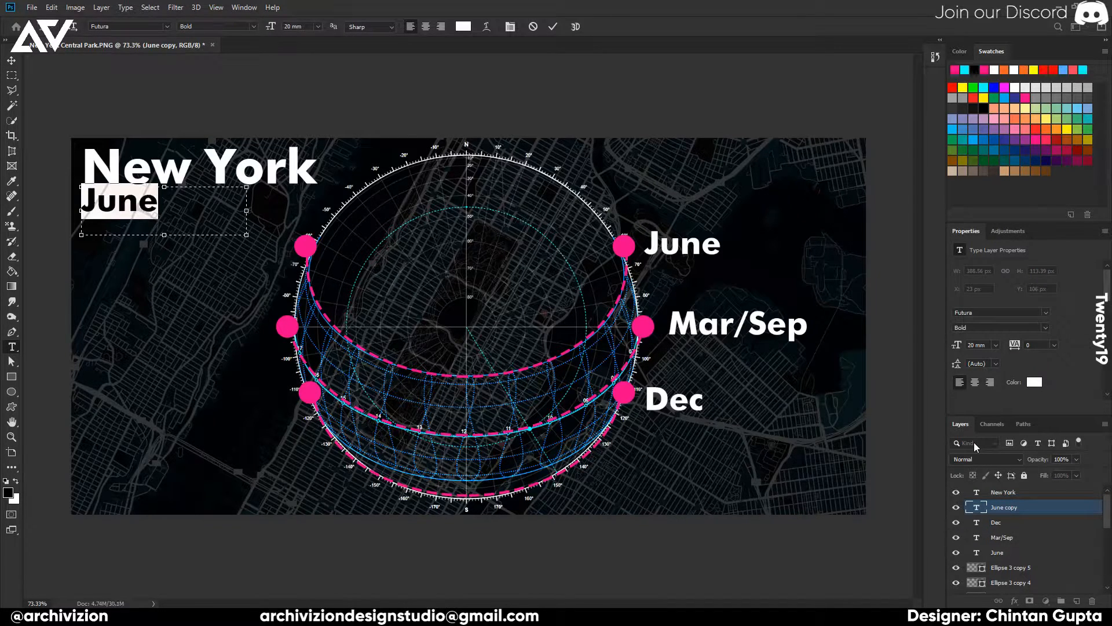
{"action": "type", "text": "Sun Path"}
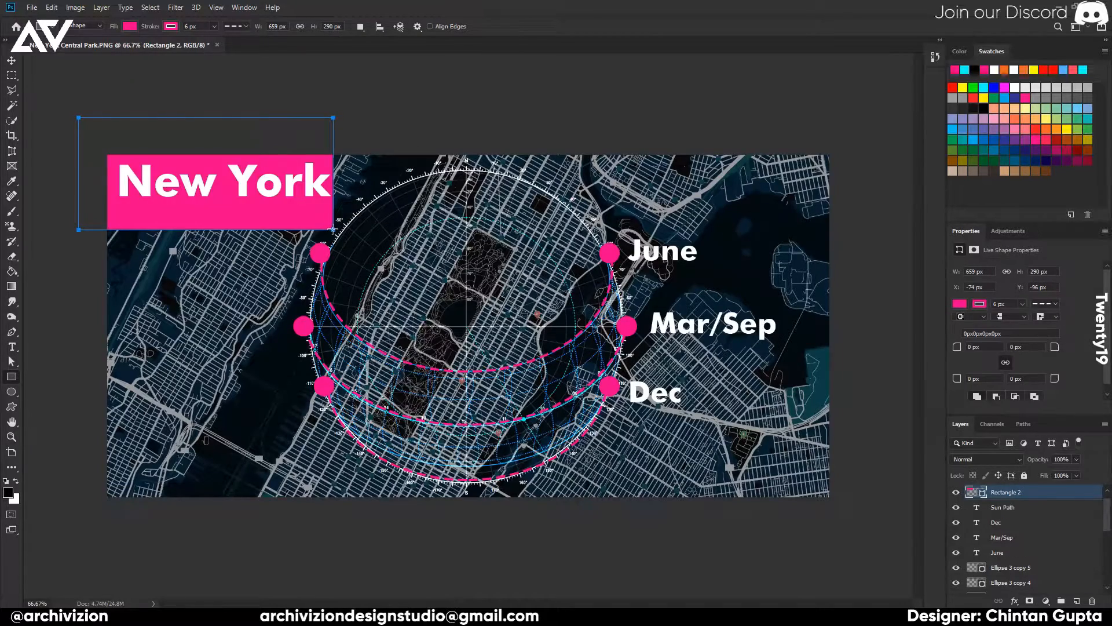
{"action": "left_click_drag", "start_coordinate": [1006, 491], "coordinate": [1006, 551]}
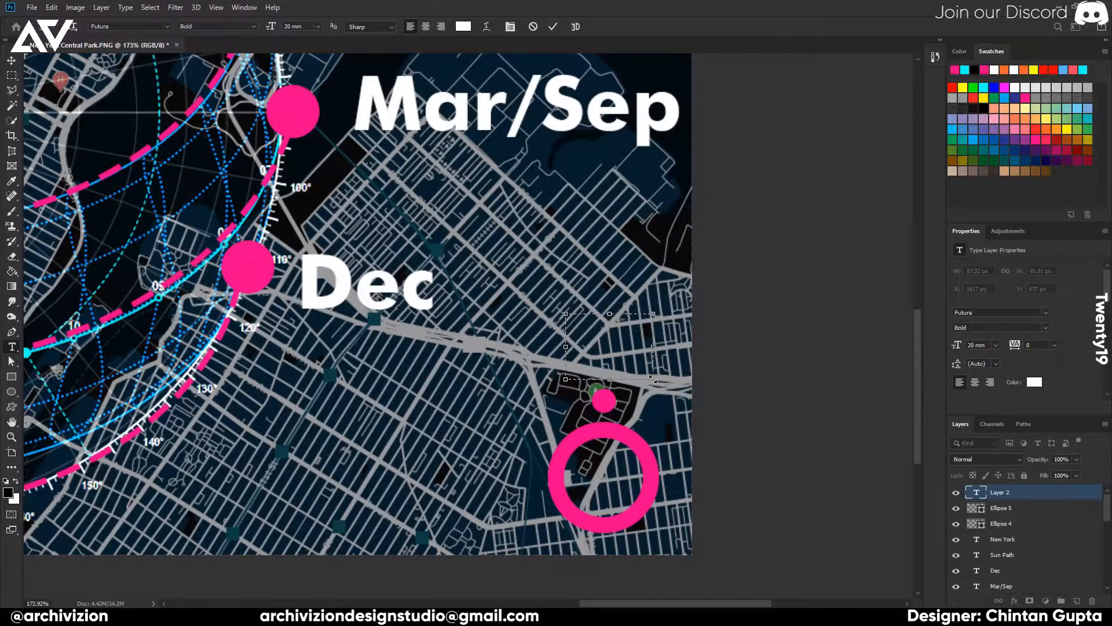
Step: Add a pink letter N above the ring-and-dot marker to complete the north arrow
{"action": "type", "text": "N"}
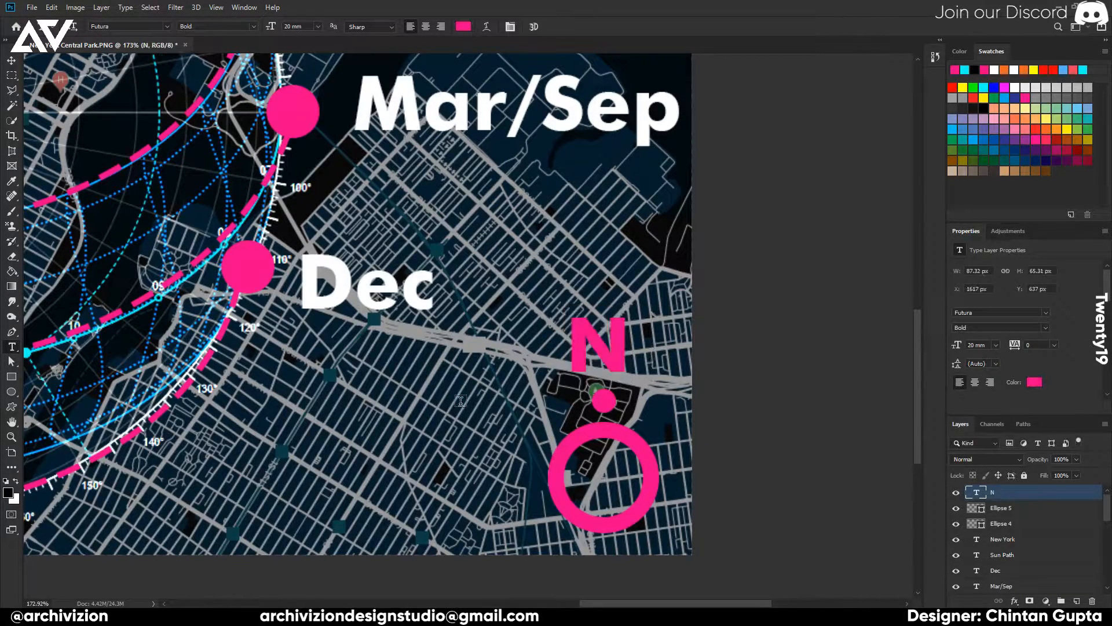